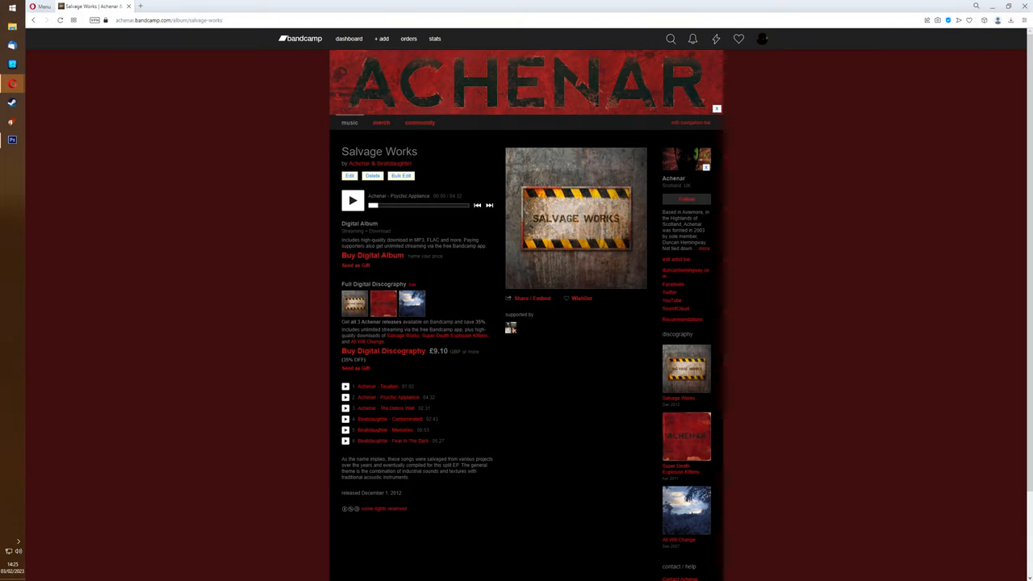
Step: Bring the Renoise window with the new song to the front, leaving the Bandcamp page
left_click(686, 436)
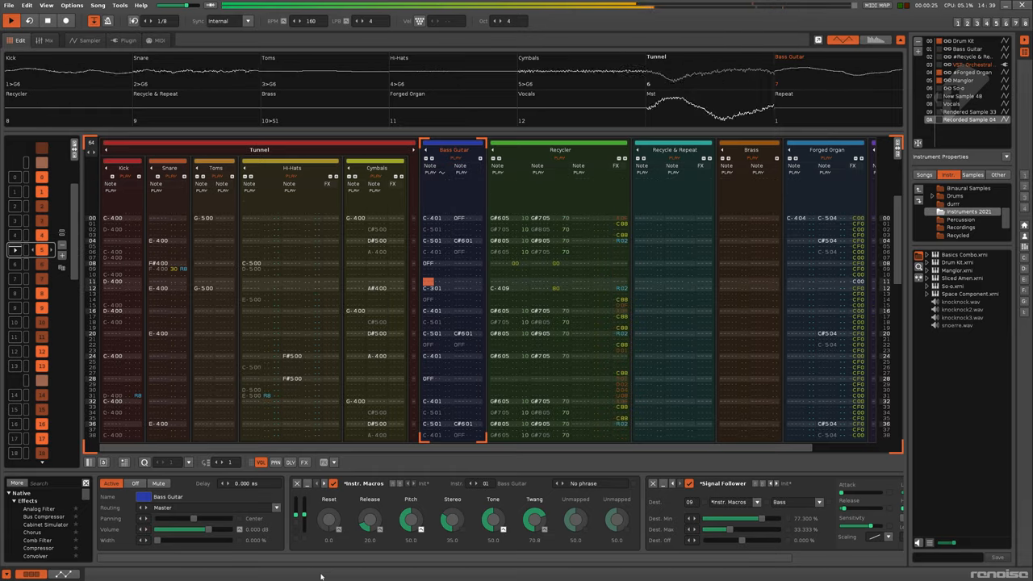
Step: Switch to the Renoise instance holding the old 1.9 riff with Drums and Vokals tracks
scroll("down", 3)
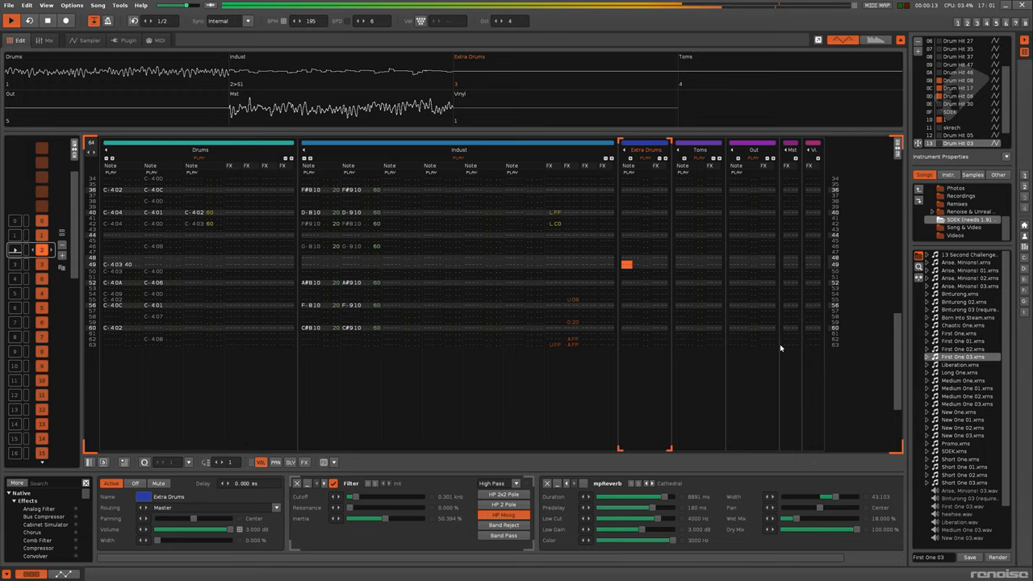
Step: Review Playback Compatibility in Song Options, close it, and return to the new colour-grouped song
left_click(120, 6)
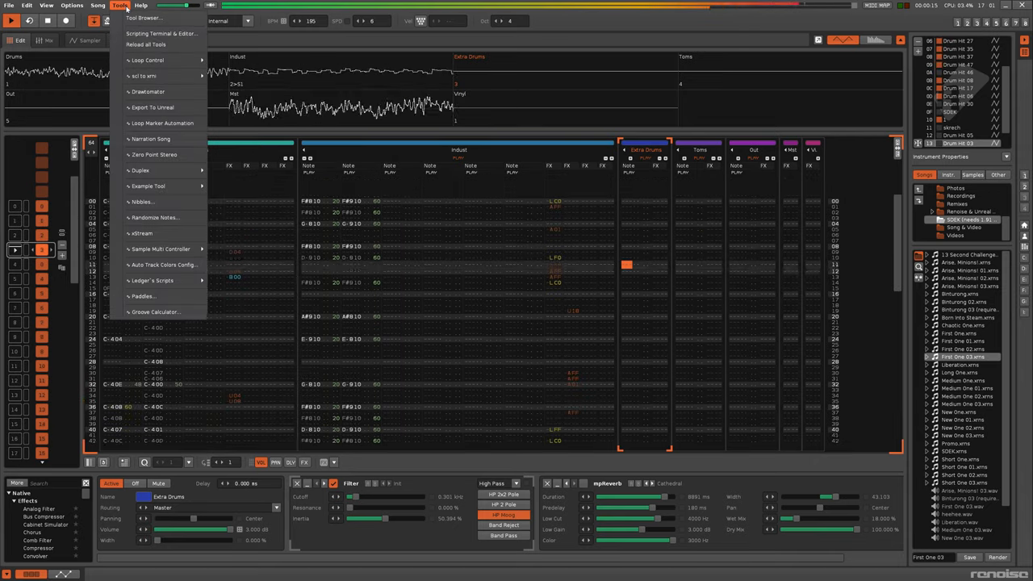
left_click(97, 6)
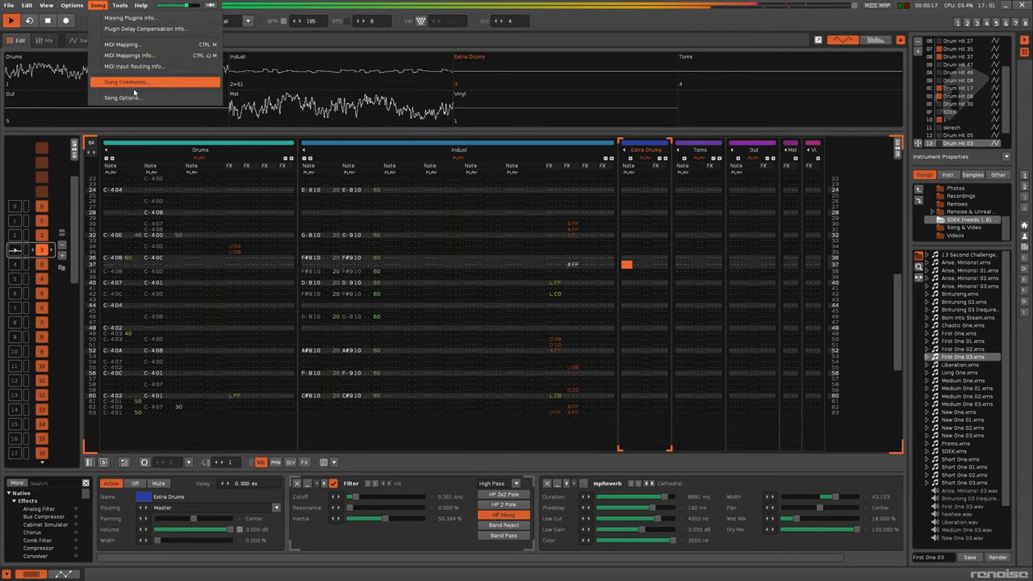
left_click(123, 97)
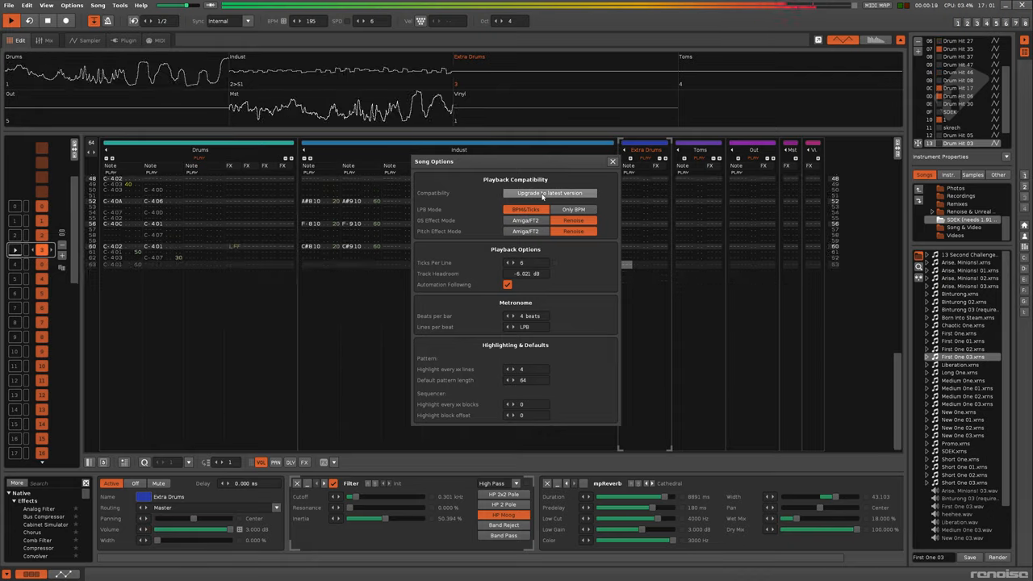
left_click(551, 194)
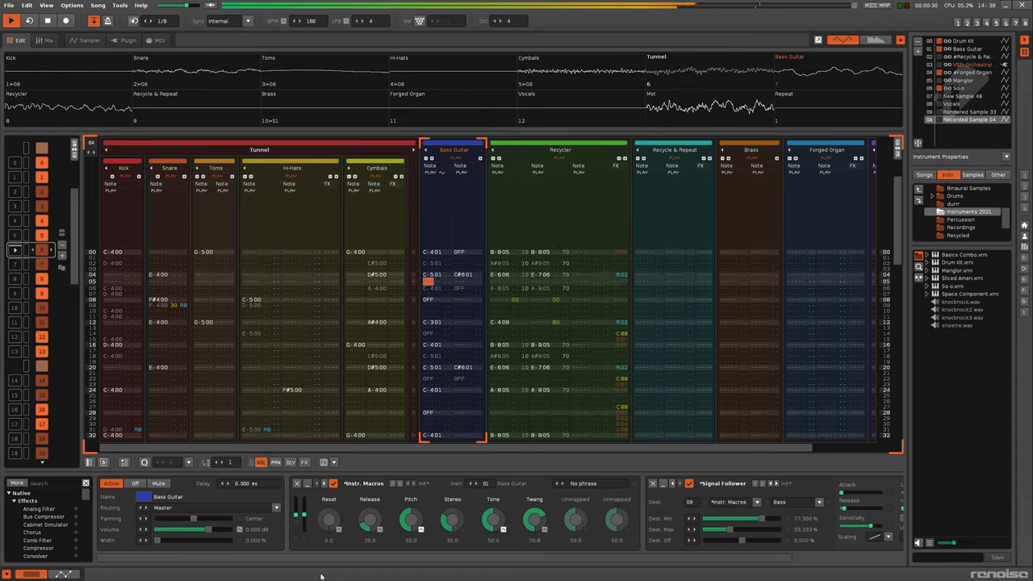
scroll("down", 3)
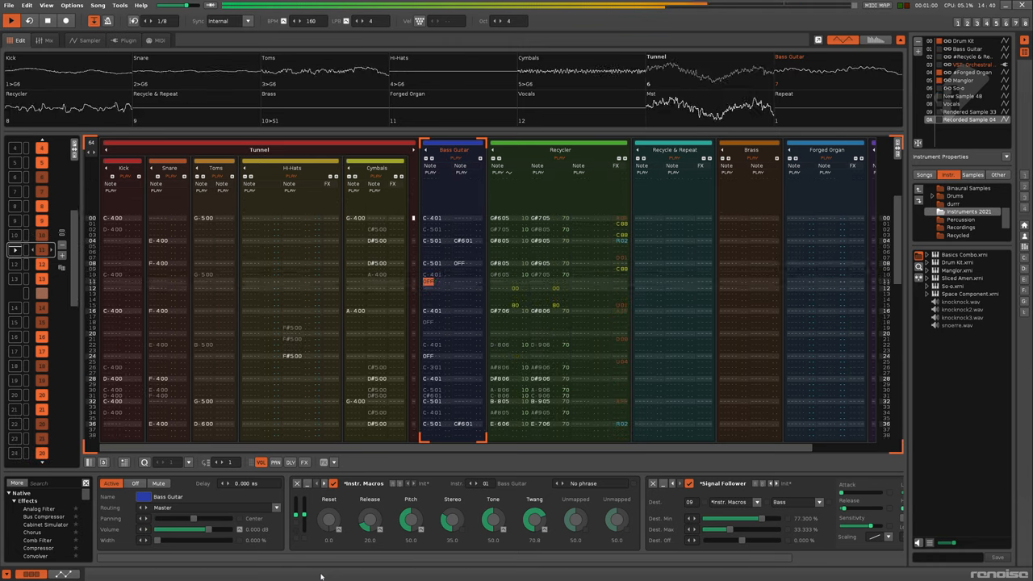
scroll("down", 3)
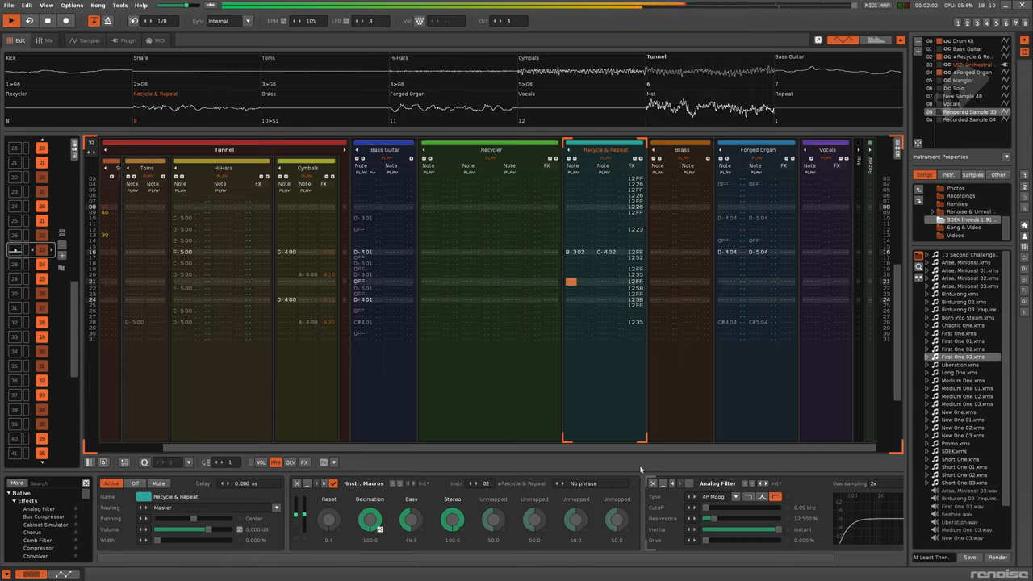
Step: Show the Audio preferences with the sample-rate list expanded (44100, 48000, …)
left_click(84, 41)
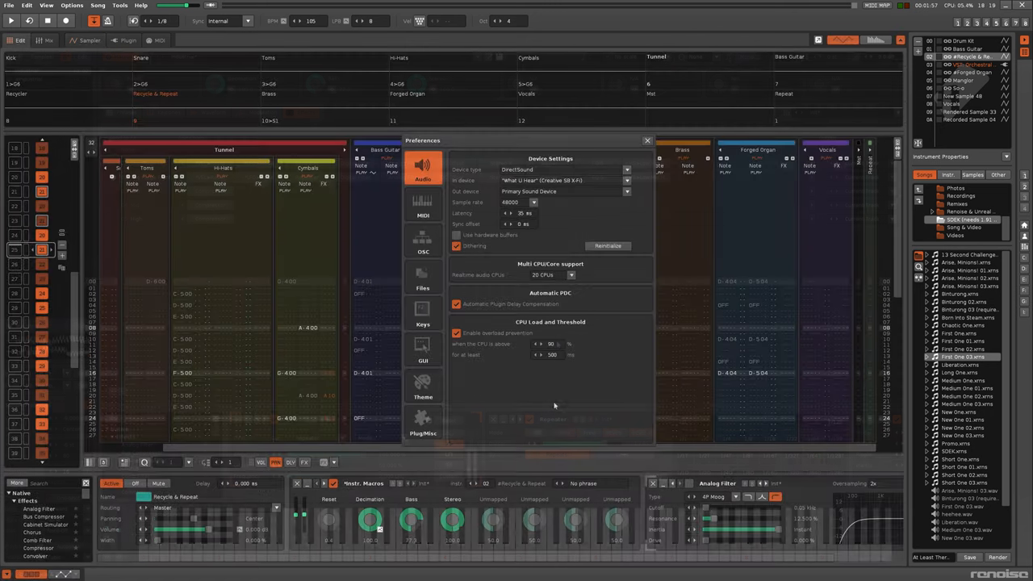
left_click(533, 201)
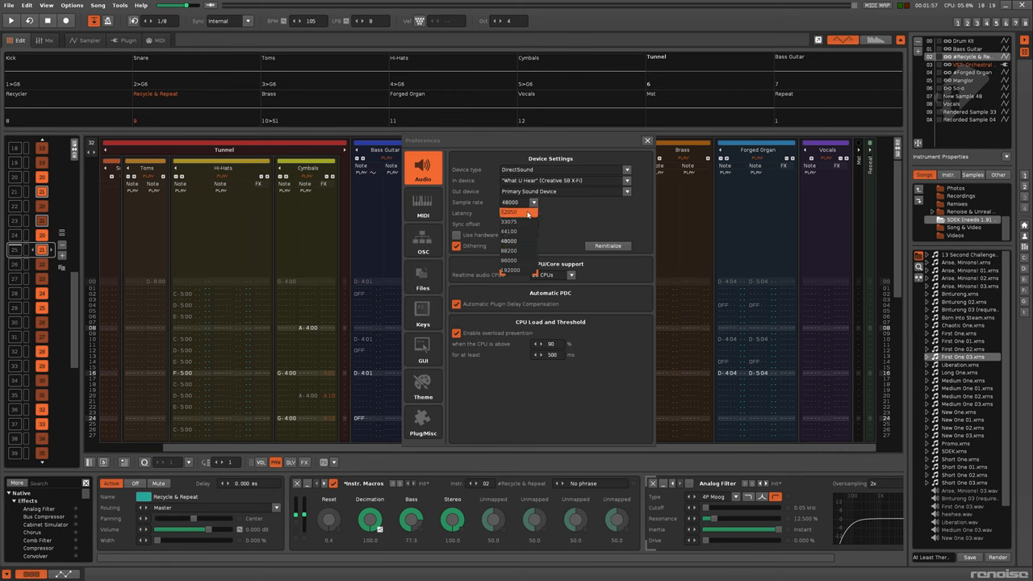